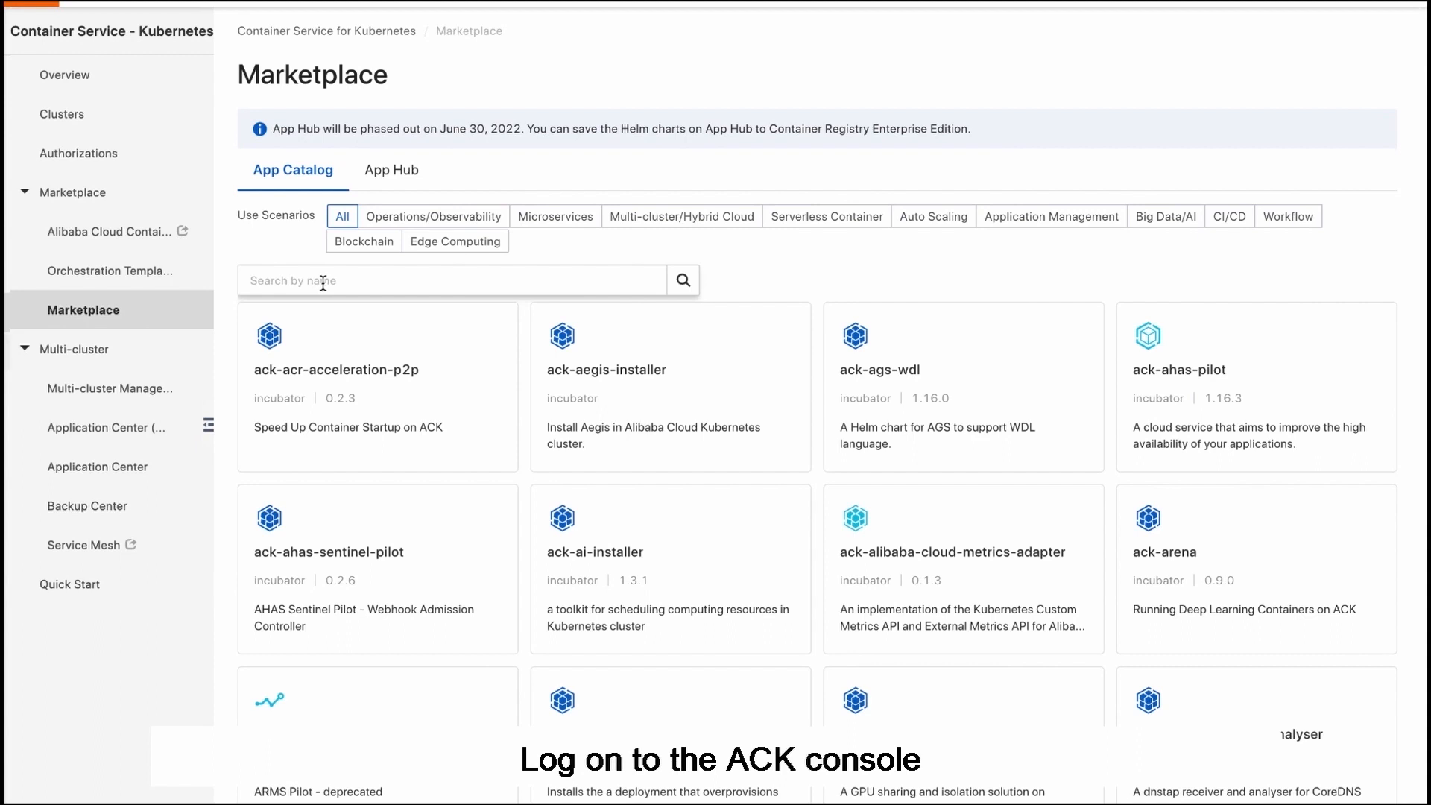
mouse_move(111, 295)
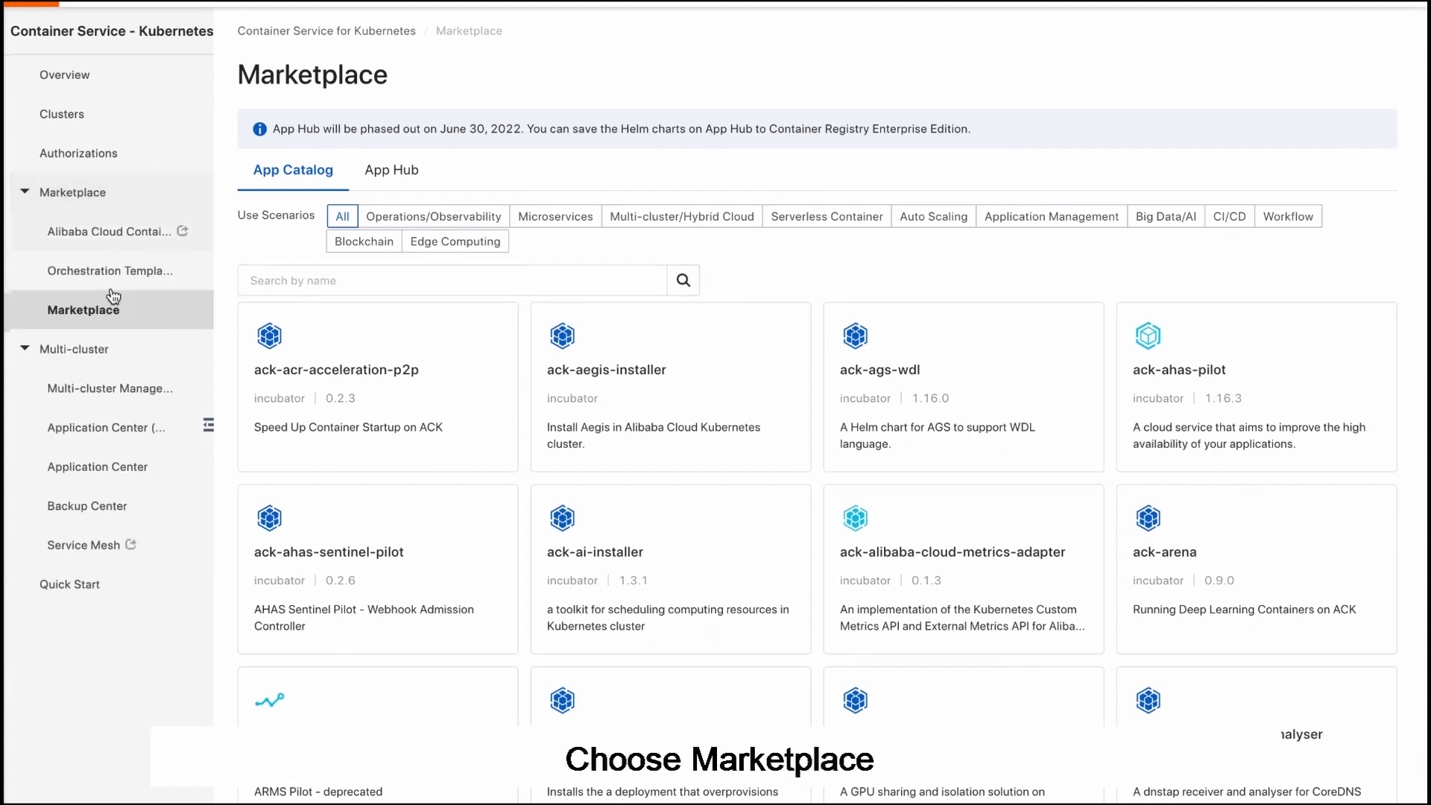
Search the app catalog for ack-keda and reach its chart detail page (version 2.4.0)
text(a)
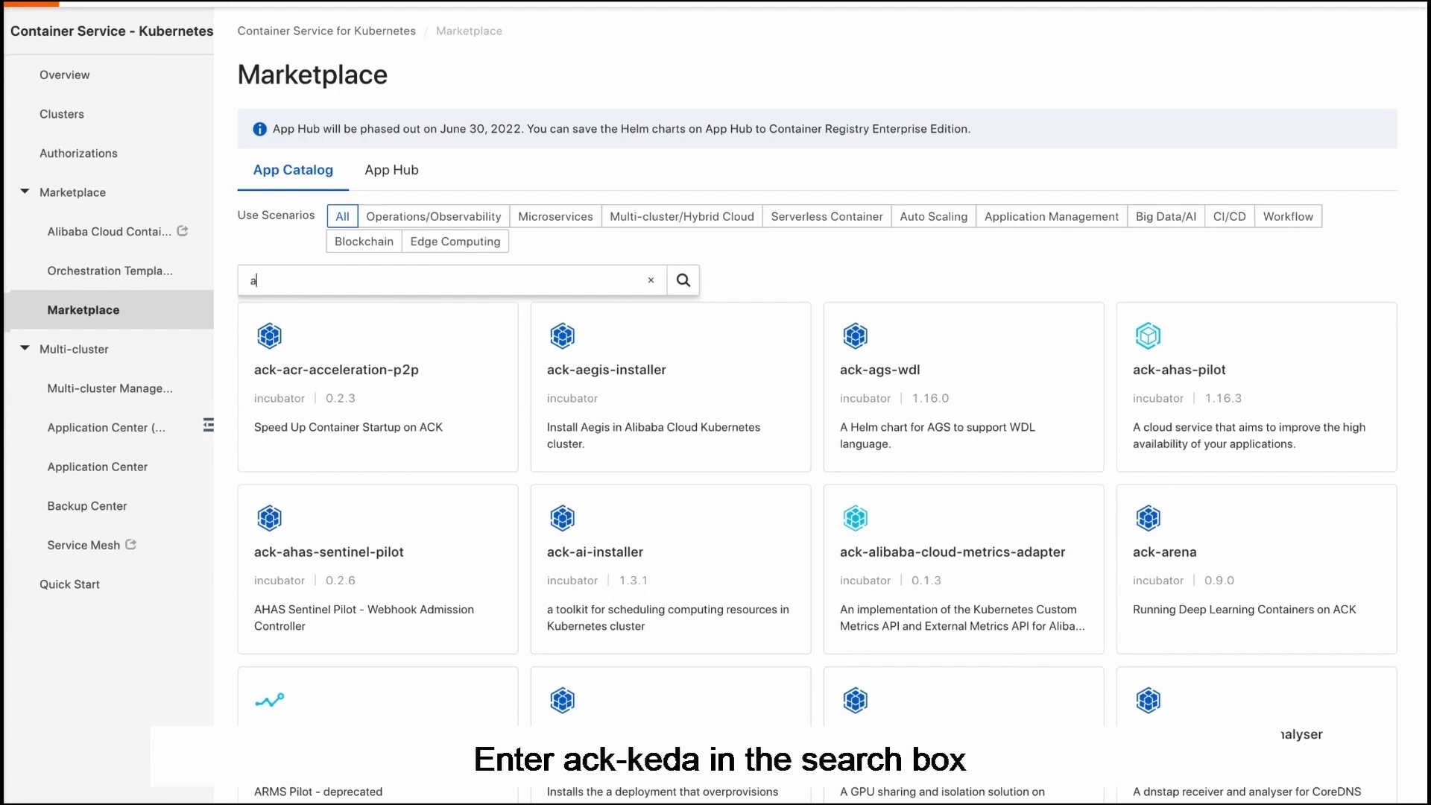
text(ck-keda)
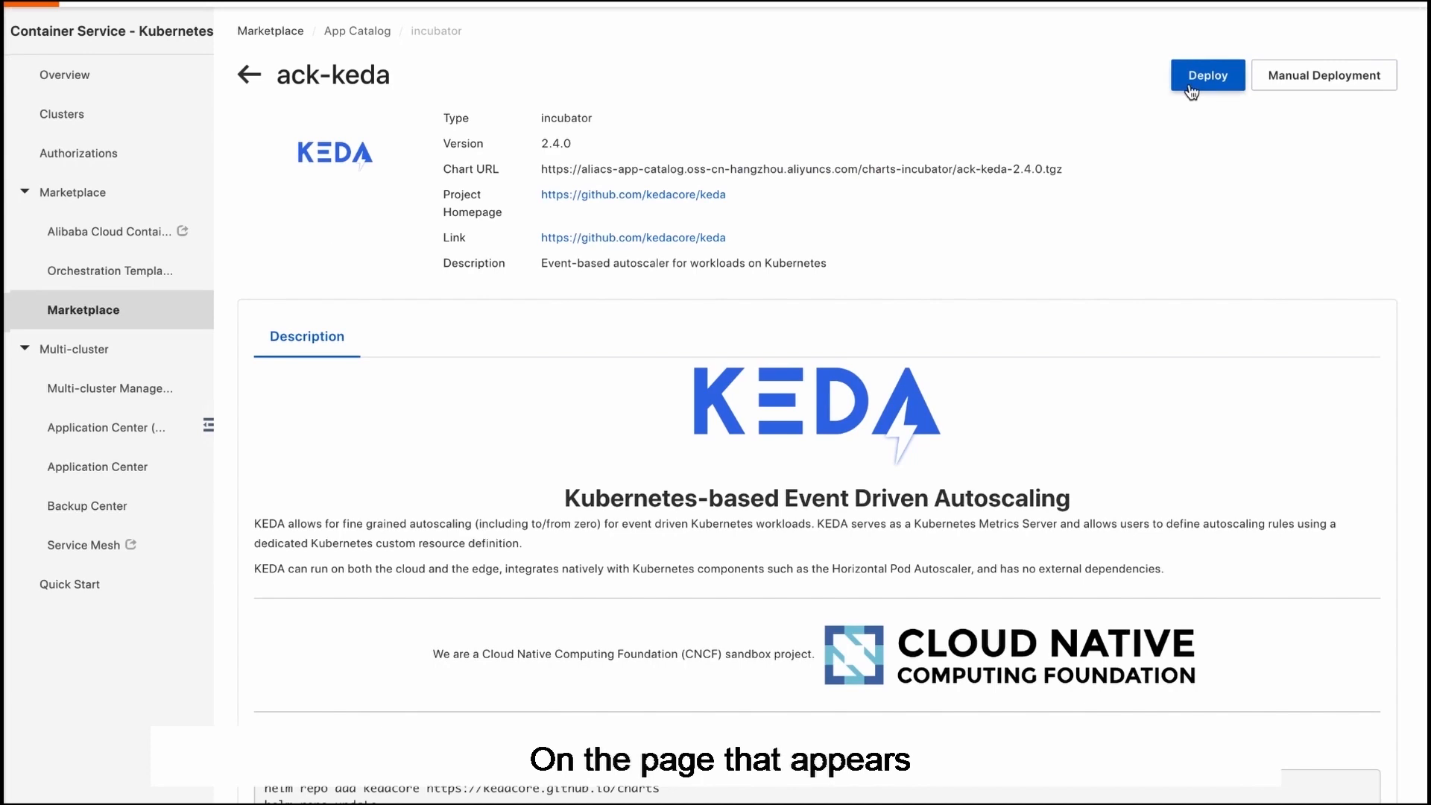
Deploy ack-keda to cluster ack-keda-demo in kube-system with release name ack-keda
click(1206, 75)
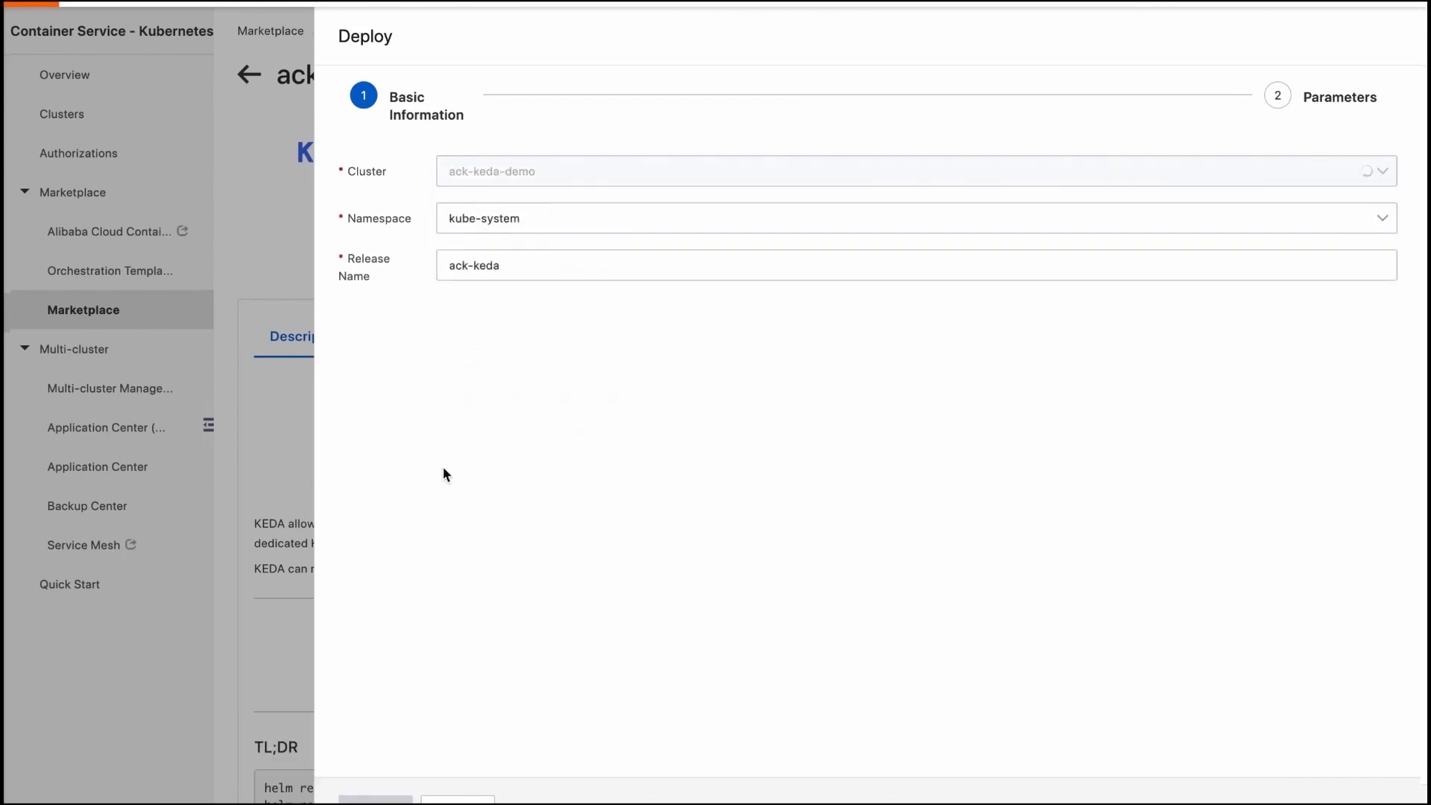
click(374, 802)
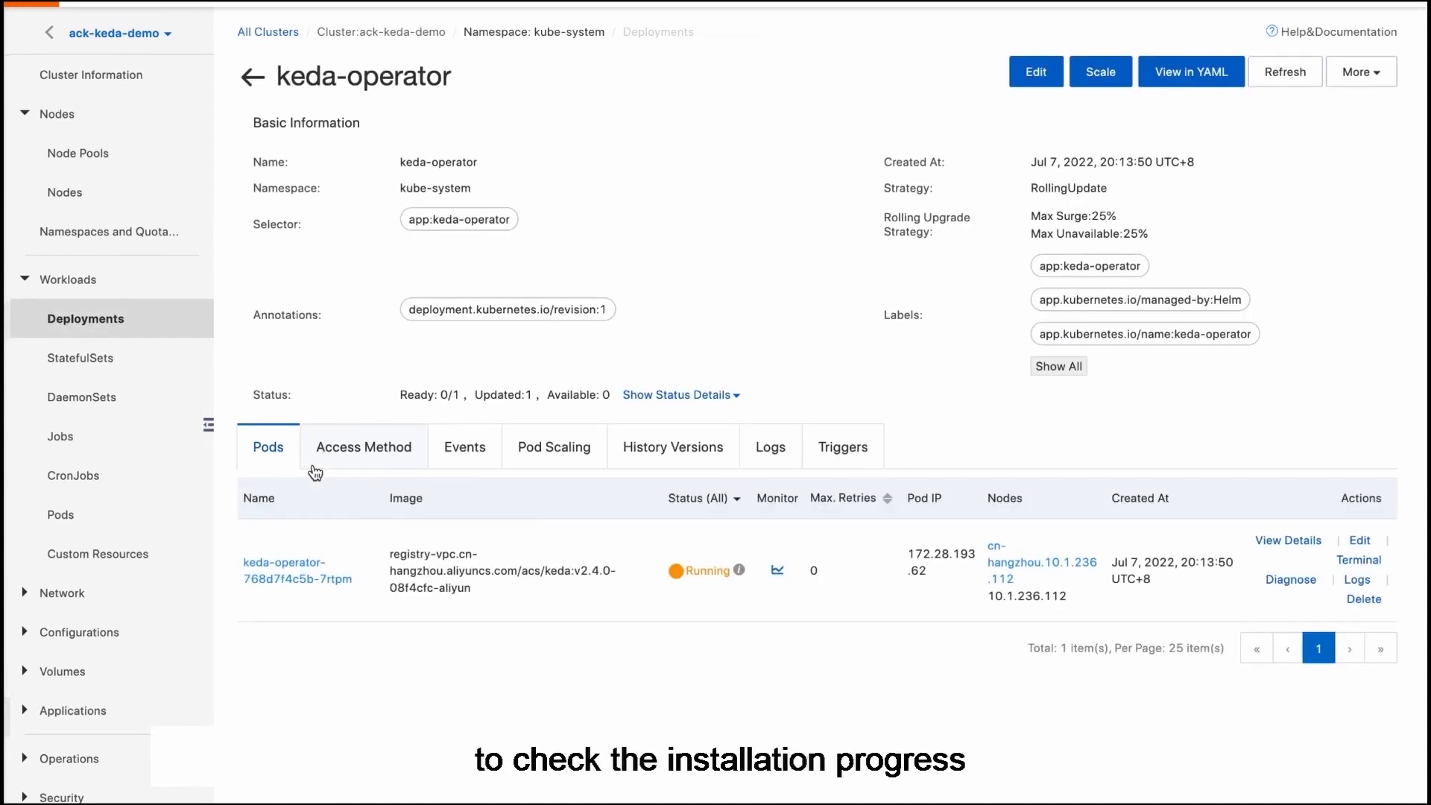
mouse_move(741, 571)
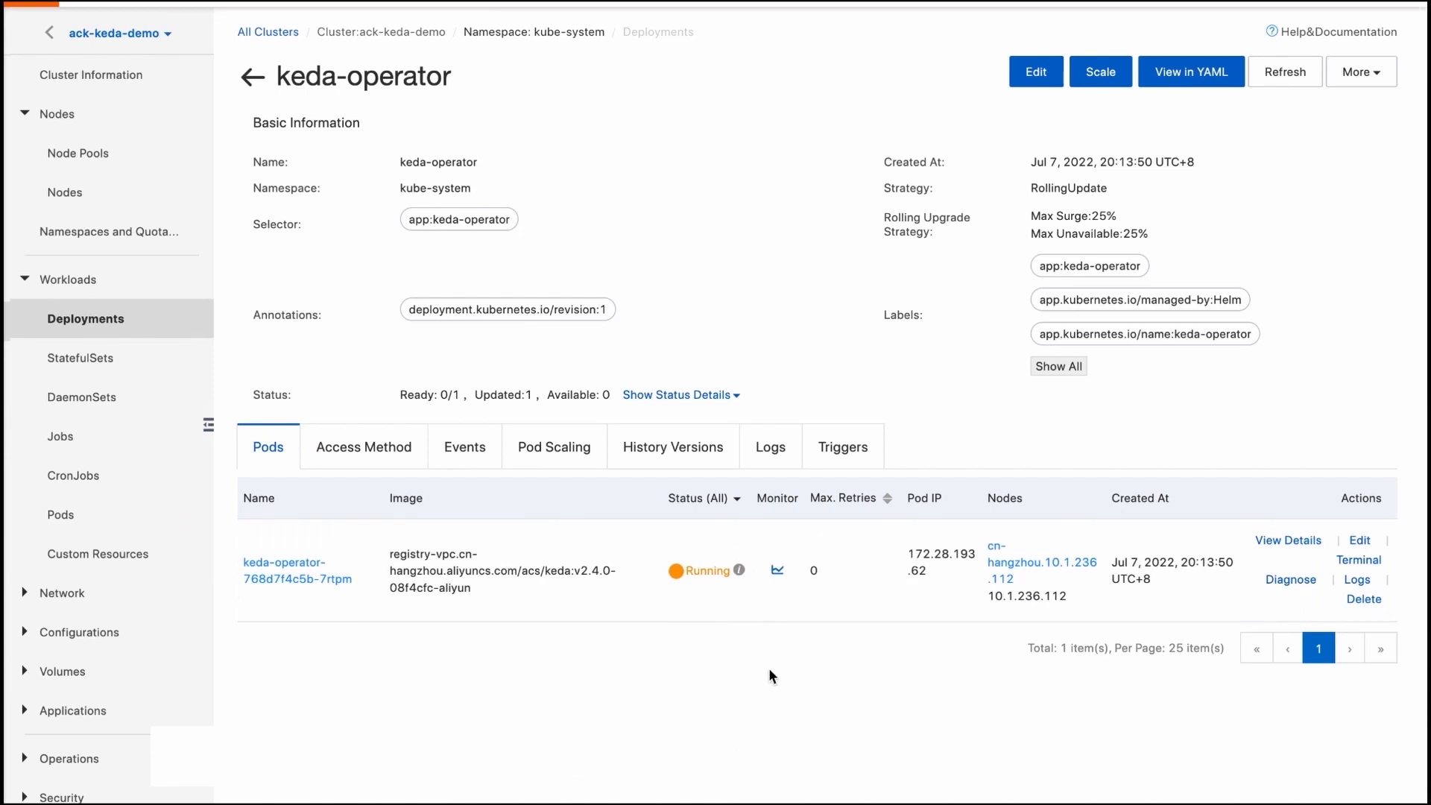
mouse_move(1283, 72)
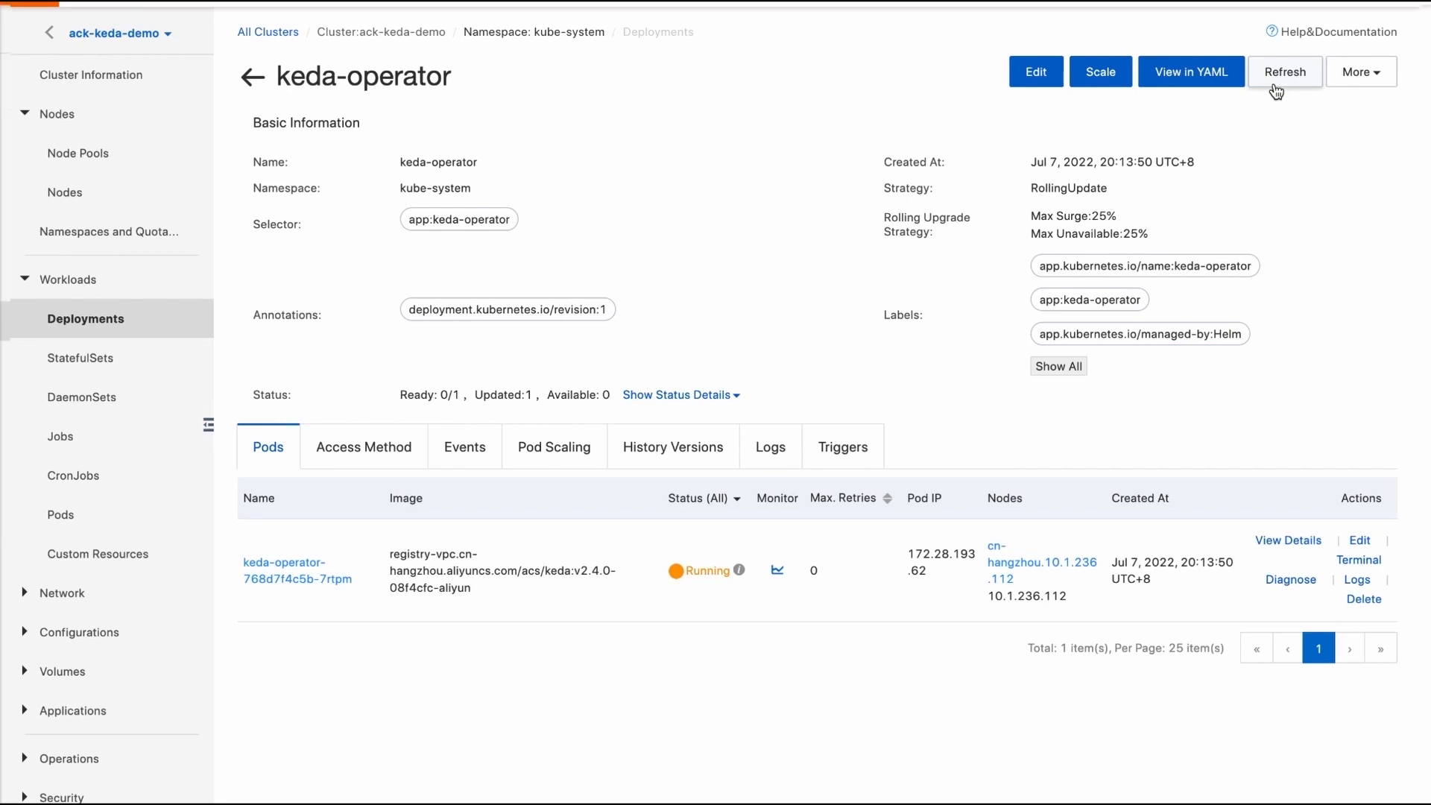
Refresh the keda-operator deployment details to confirm its pod is Running
click(1283, 72)
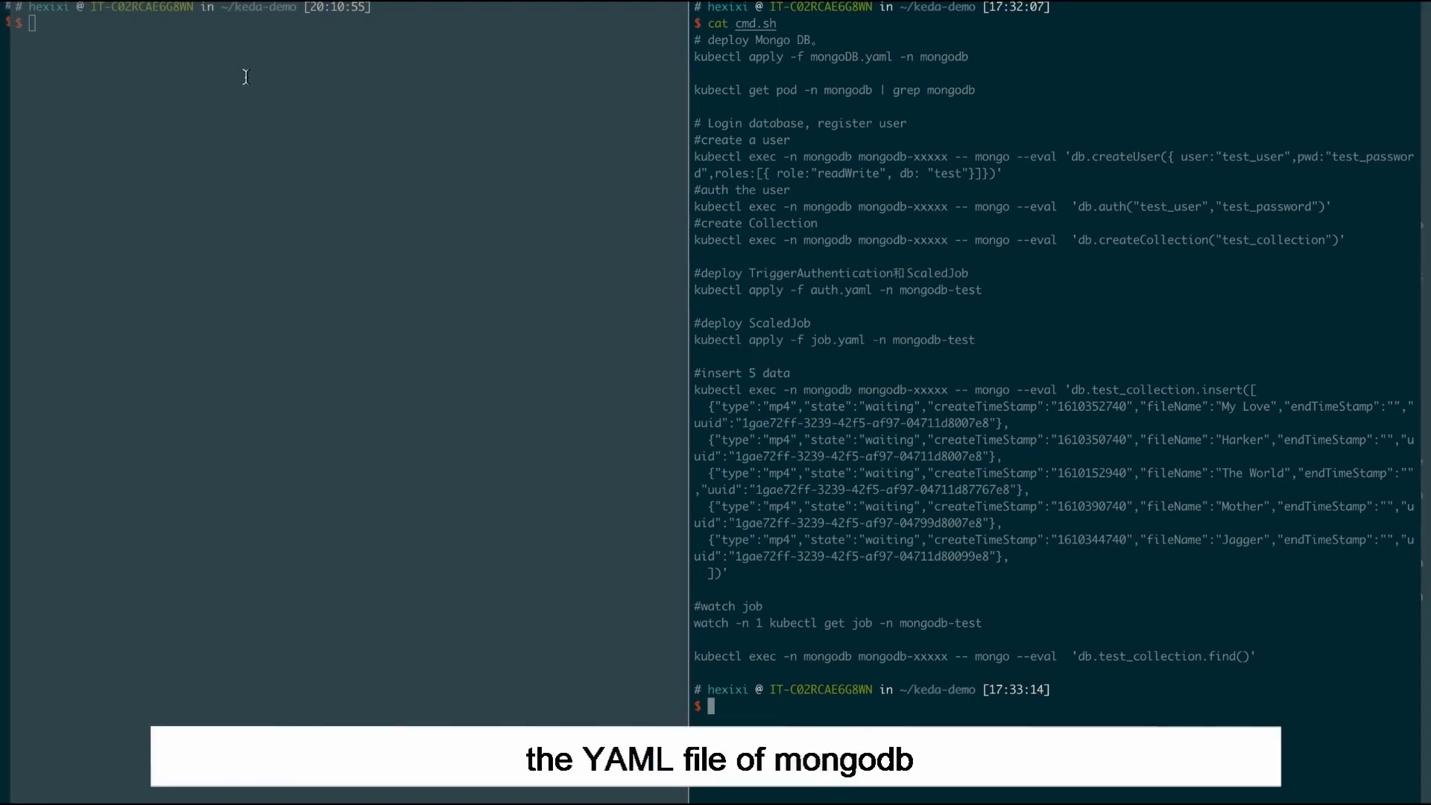
Show mongoDB.yaml defining the mongo:4.2.1 Deployment and mongodb-svc ClusterIP Service on 27017
text(cat mongoDB.yaml)
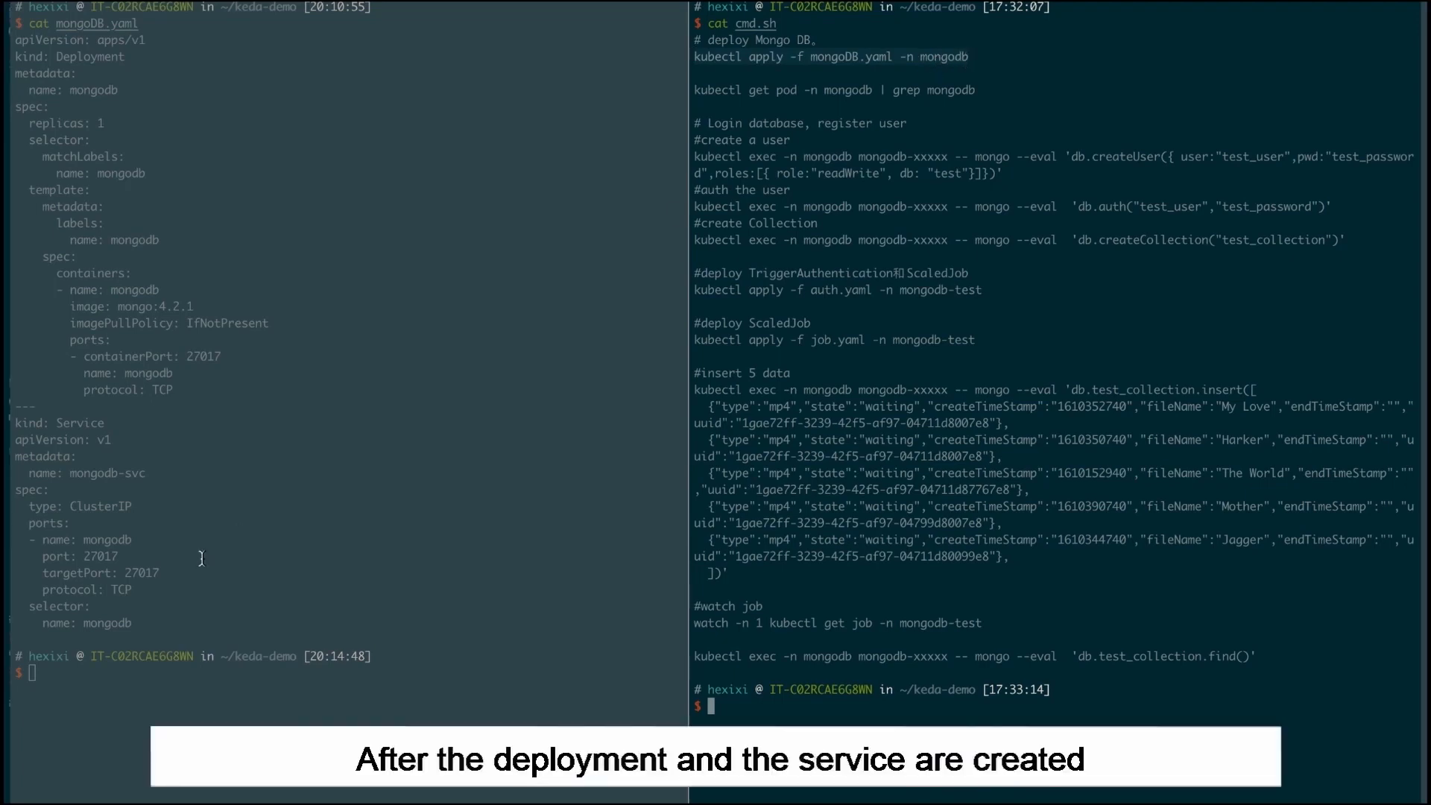
Apply mongoDB.yaml in the mongodb namespace, creating the mongodb deployment and mongodb-svc service
text(kubectl apply -f mongoDB.yaml -n mongodb)
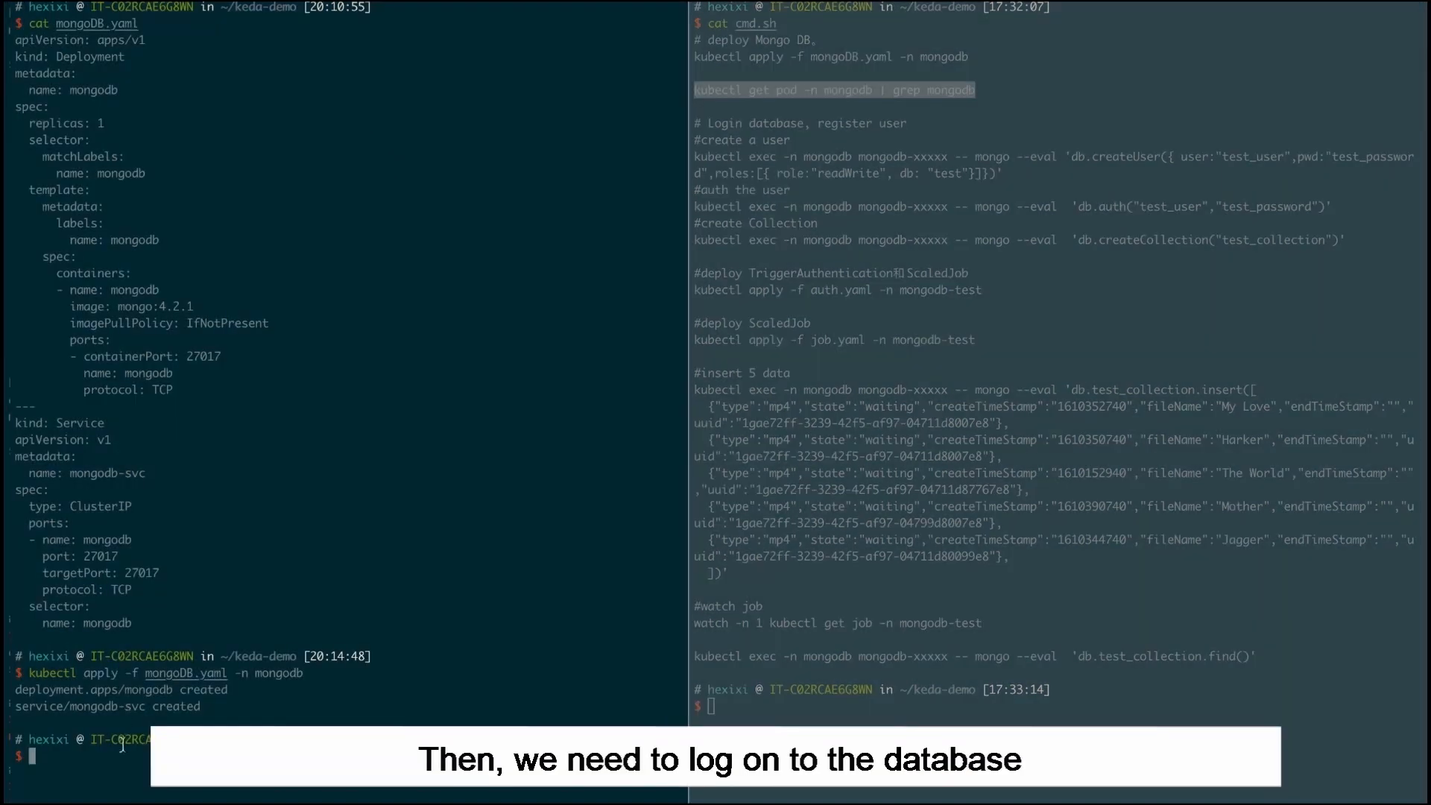
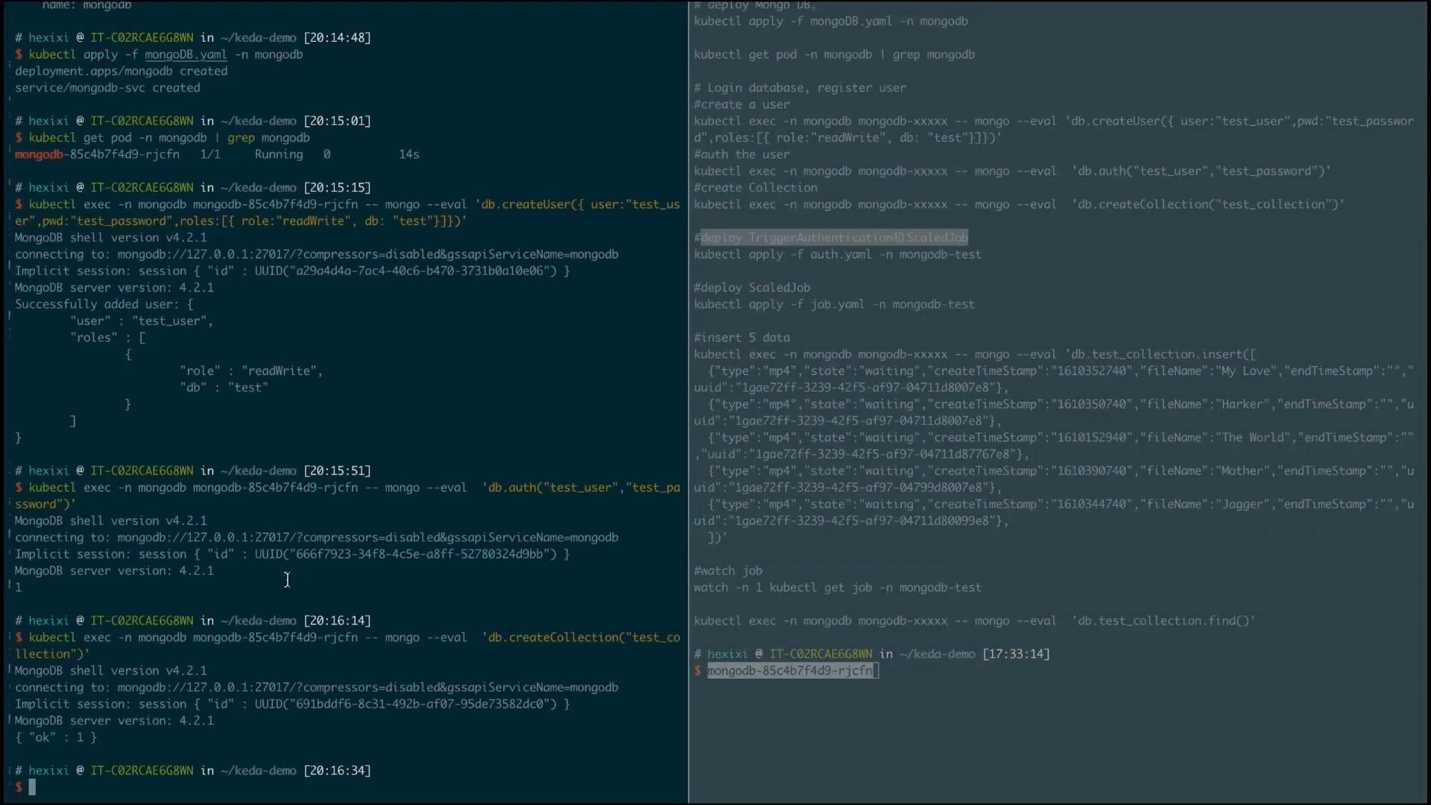
Show auth.yaml for the mongodb-trigger TriggerAuthentication and mongodb-secret, then display job.yaml
text(cat auth.yaml)
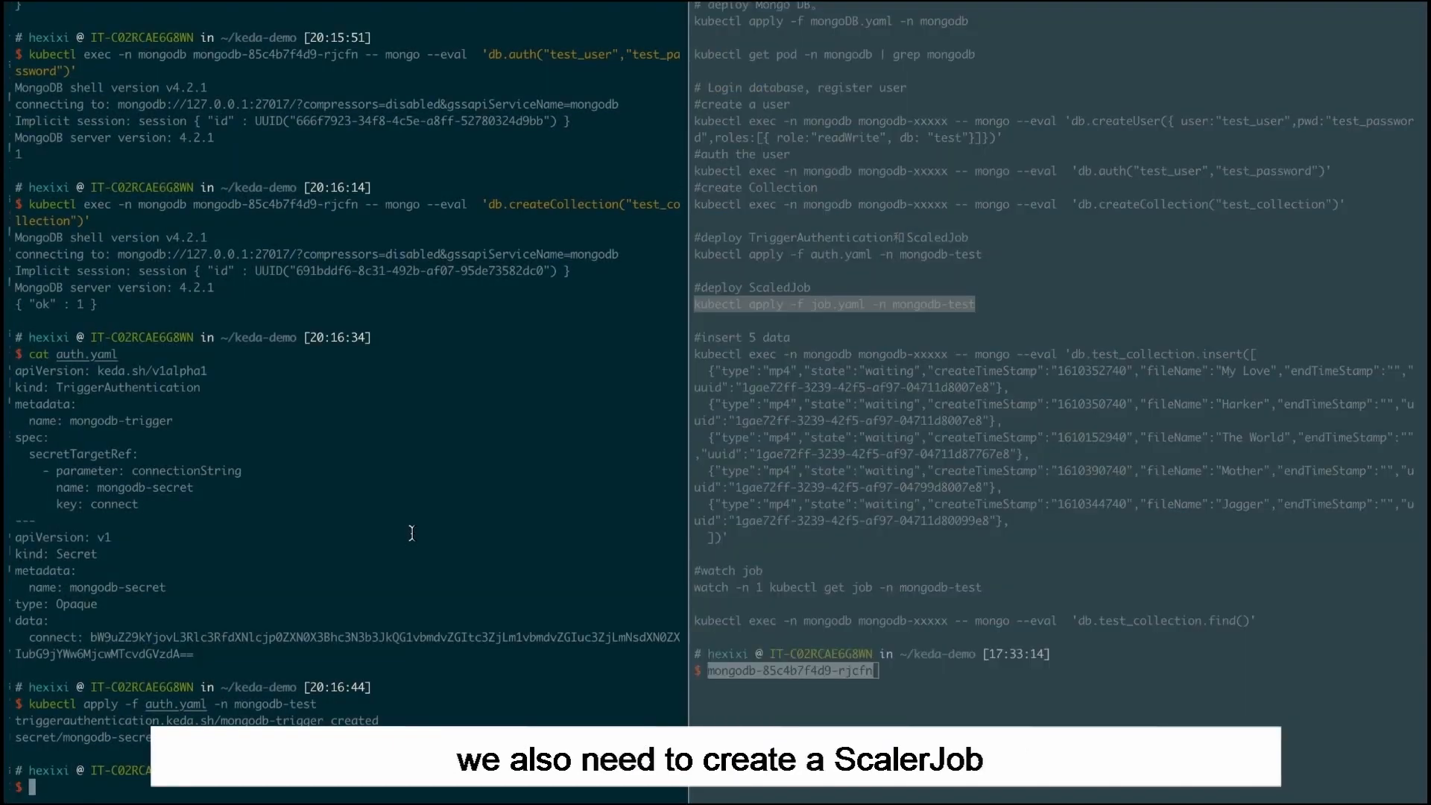
text(cat job.yaml)
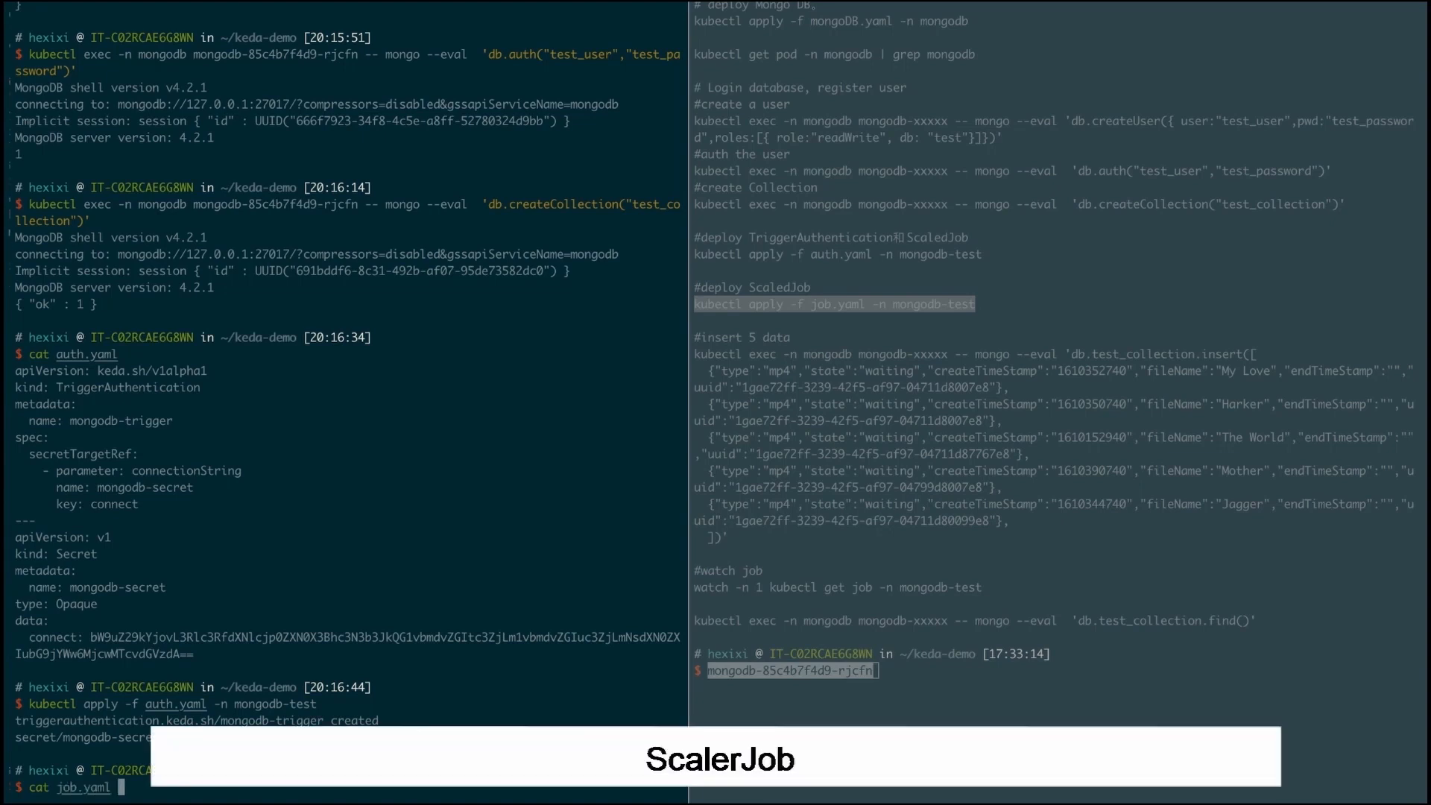